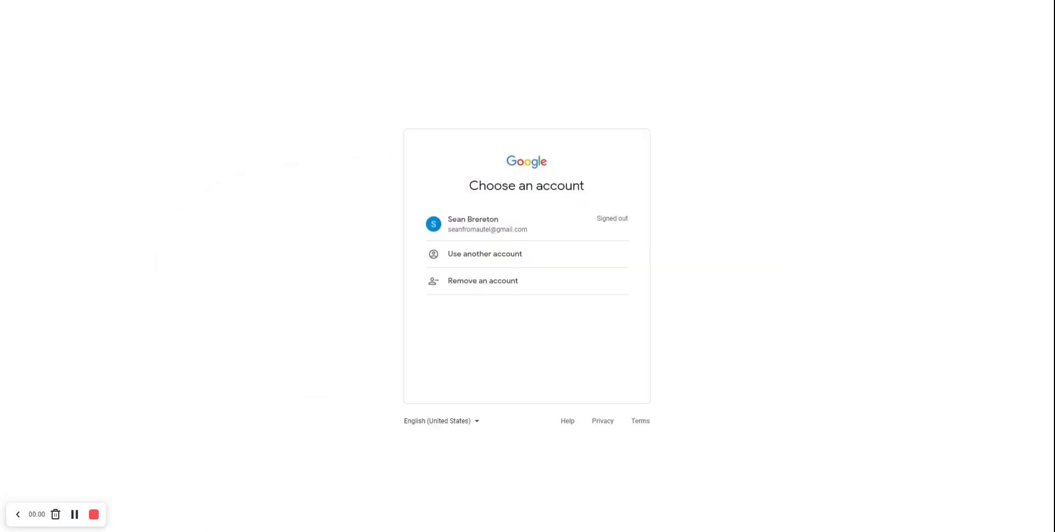
mouse_move(494, 224)
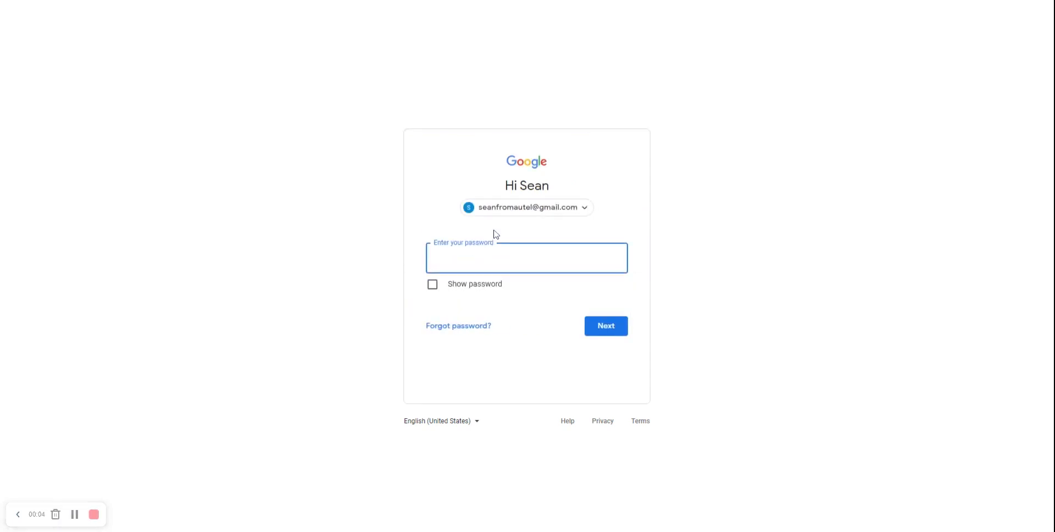
- Sign in to the saved Google account by entering and submitting its password
type("password")
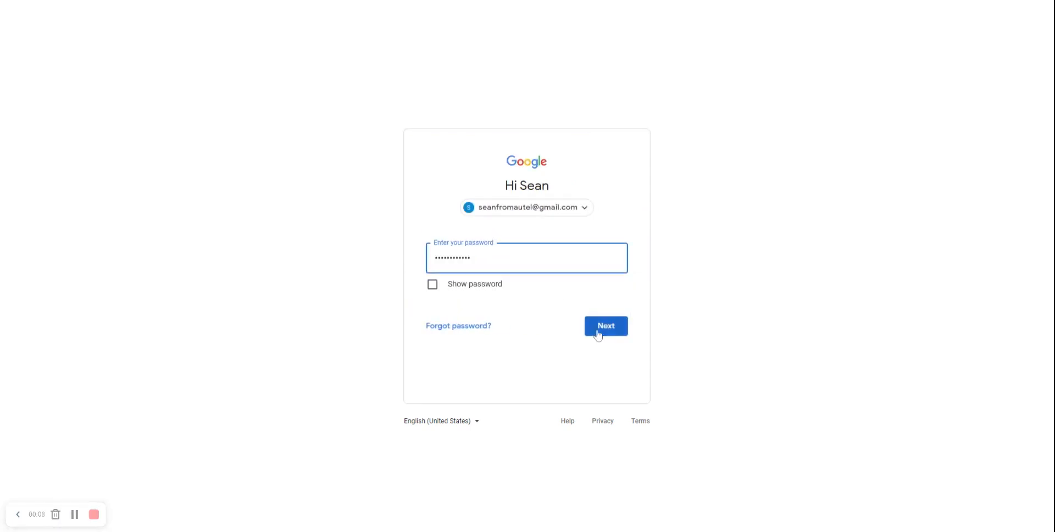
left_click(605, 326)
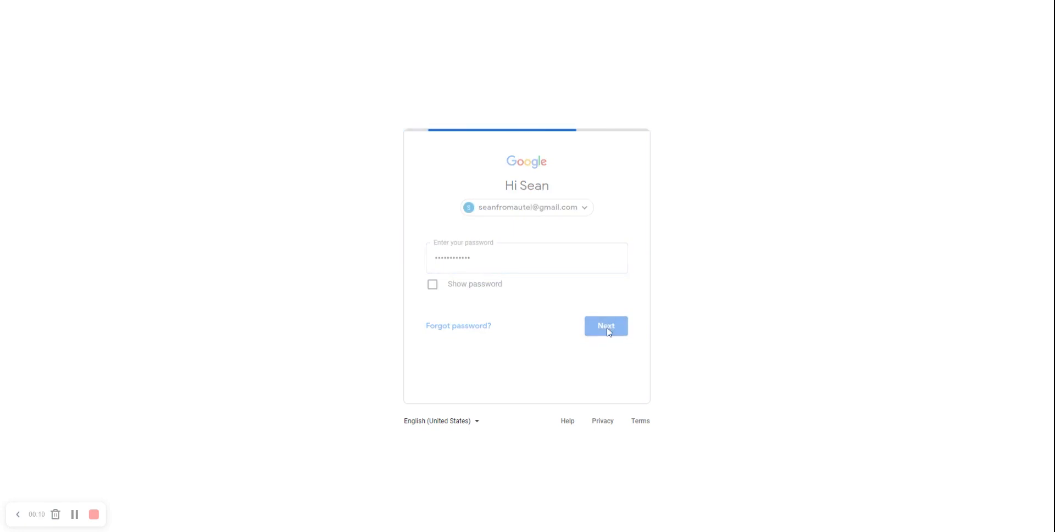
left_click(605, 326)
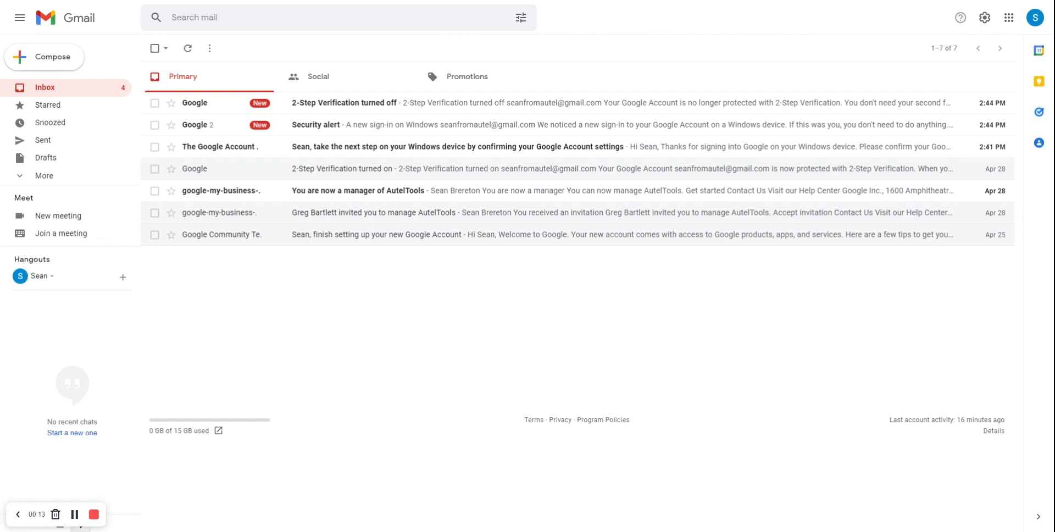
- Open Manage your Google Account from the Gmail profile avatar menu
left_click(1035, 17)
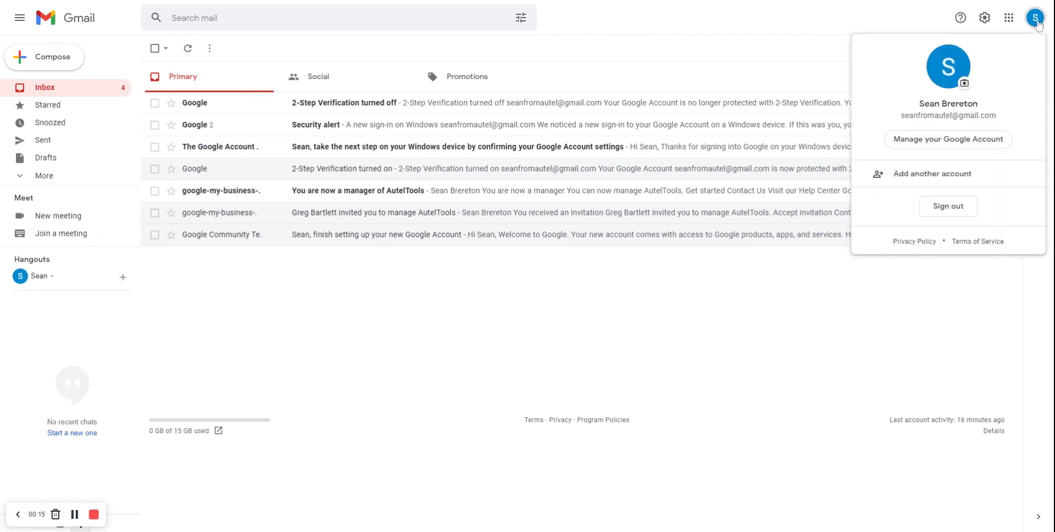
mouse_move(972, 148)
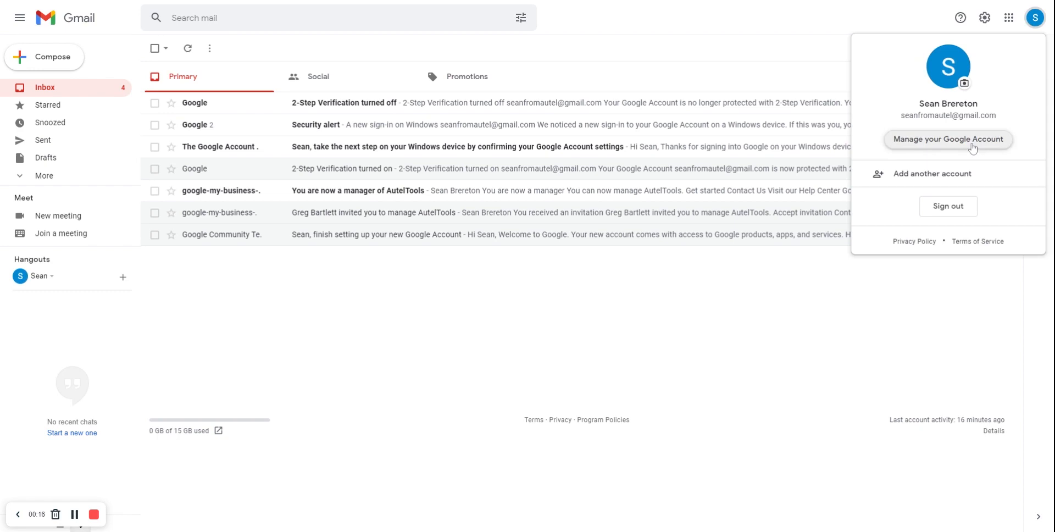
left_click(948, 139)
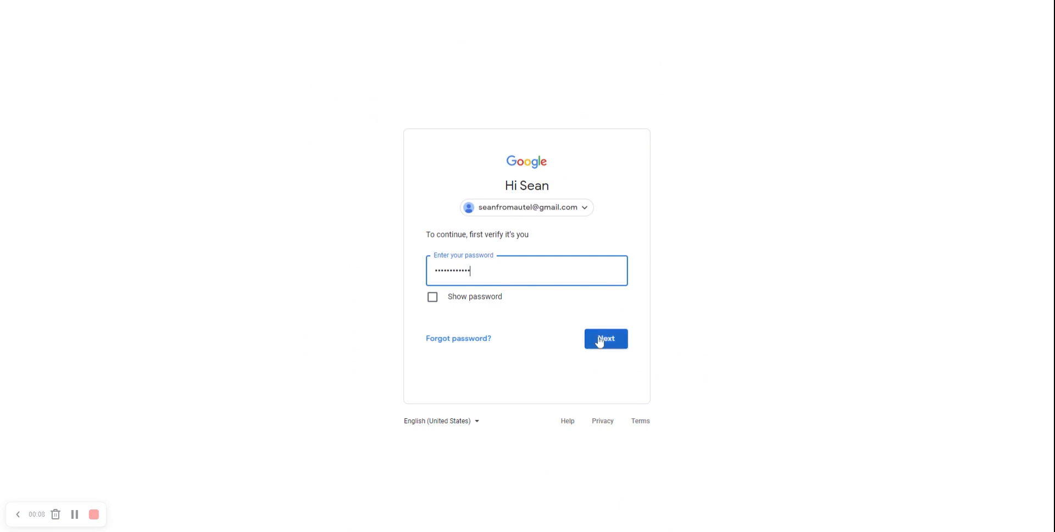
- Verify identity with the password and a code received by text message
left_click(605, 339)
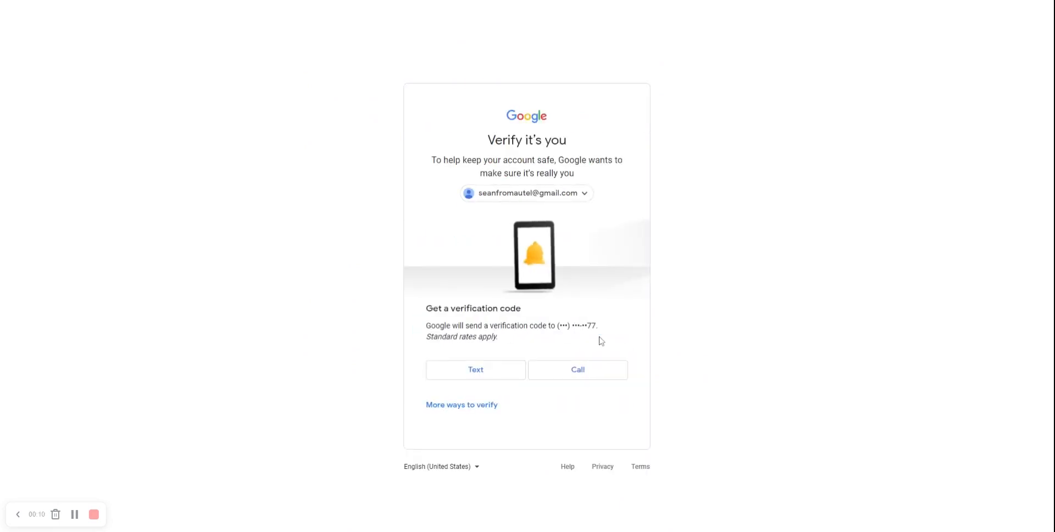
left_click(475, 369)
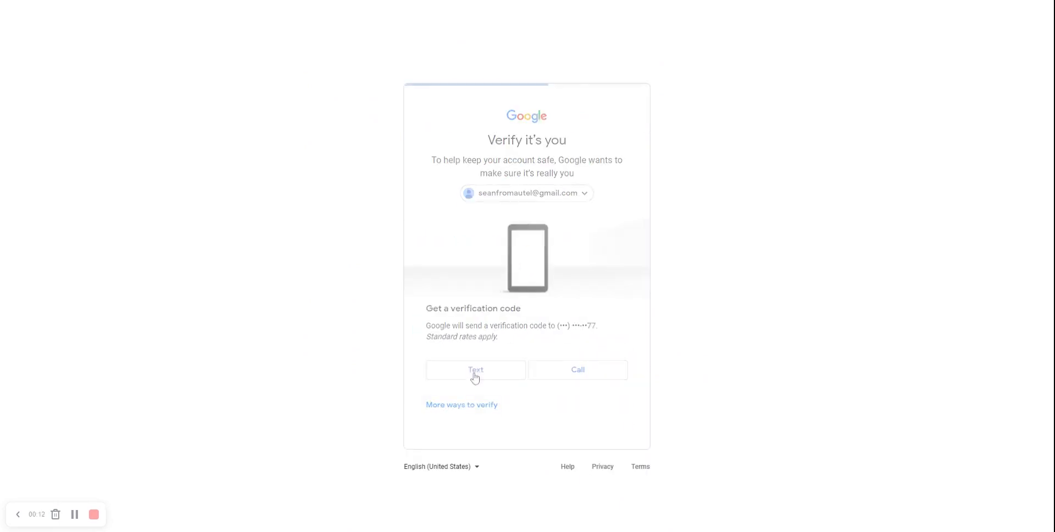
left_click(476, 370)
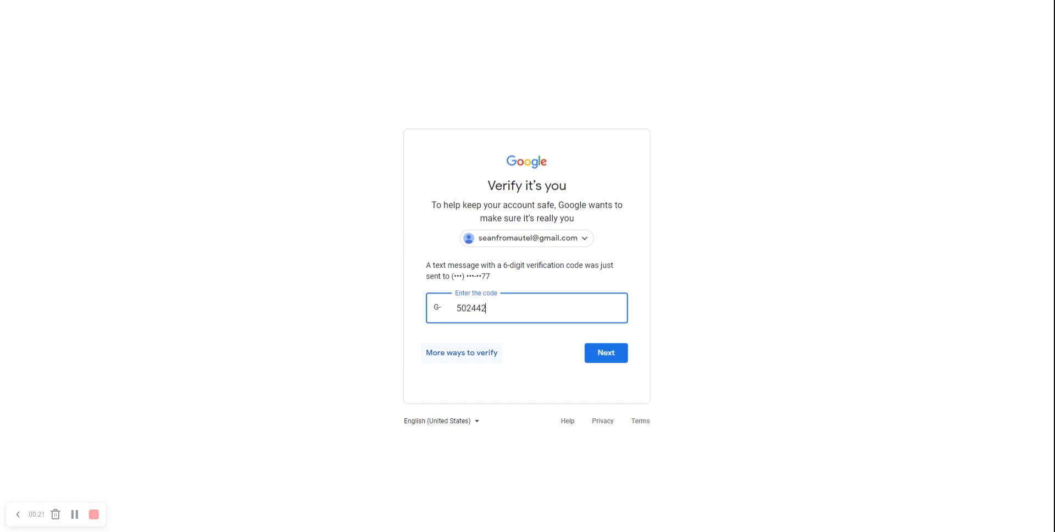
left_click(605, 353)
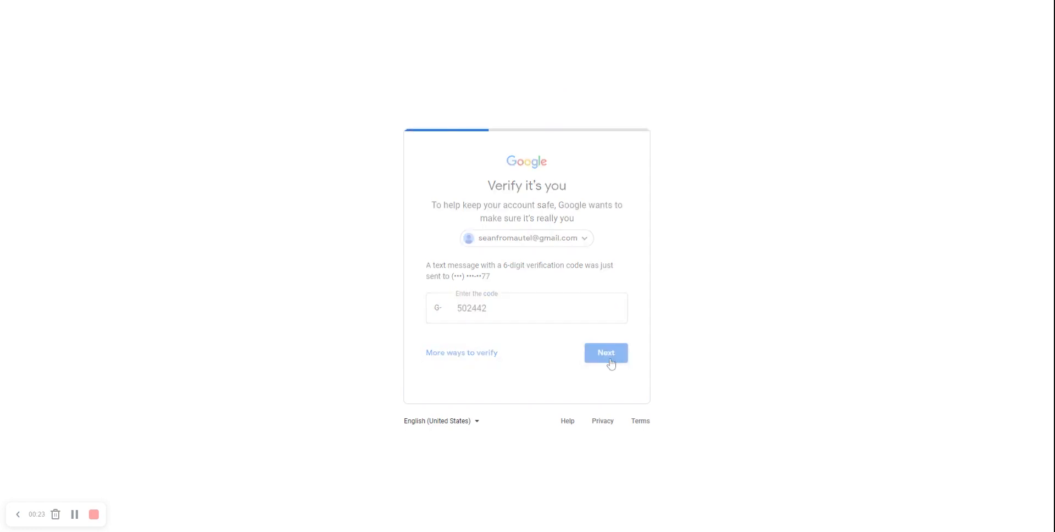
left_click(605, 352)
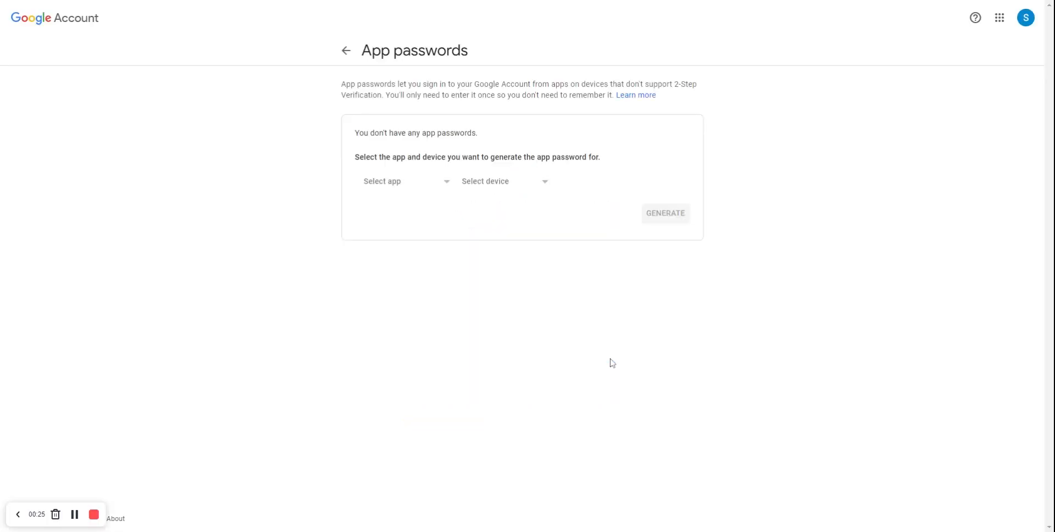
- Generate an app password for Mail on a custom device and dismiss it
left_click(402, 181)
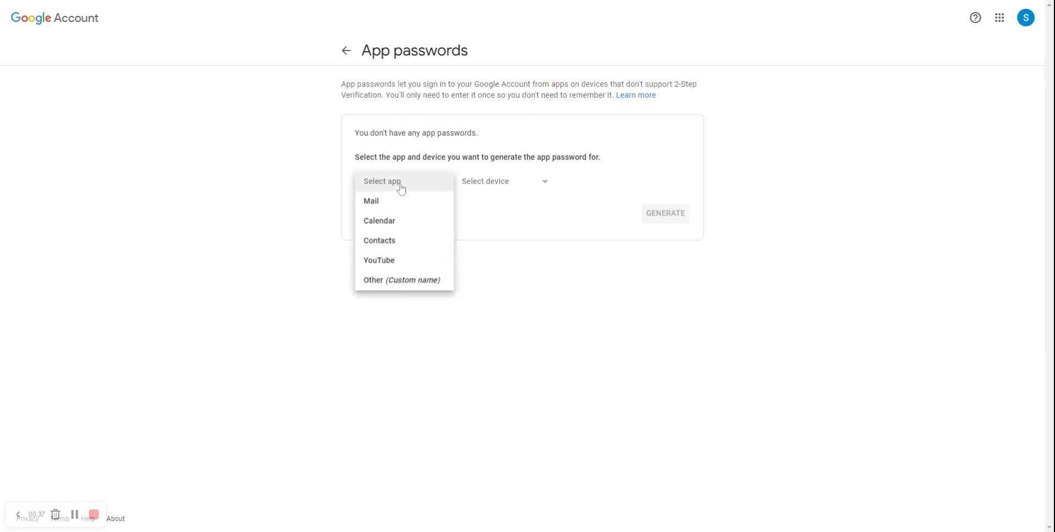
left_click(371, 200)
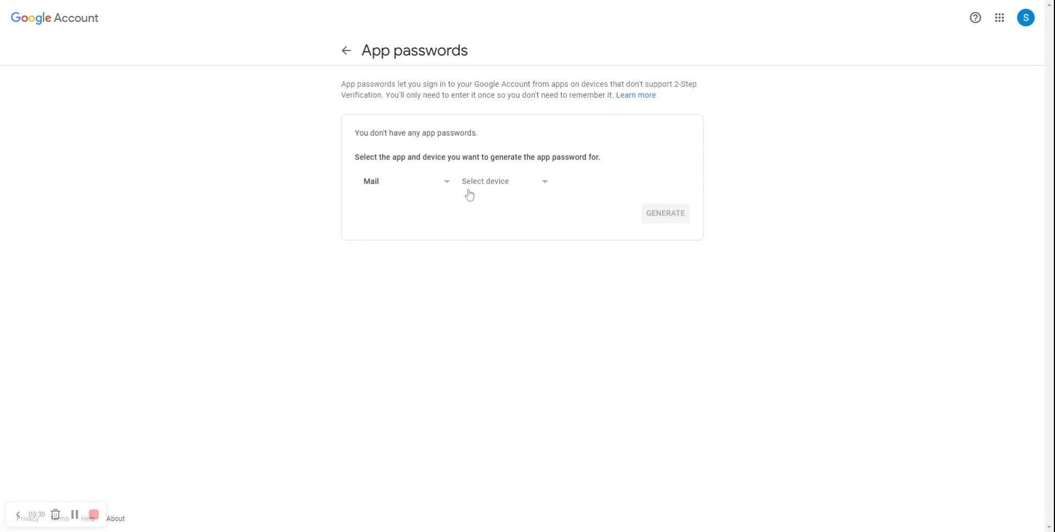
left_click(503, 181)
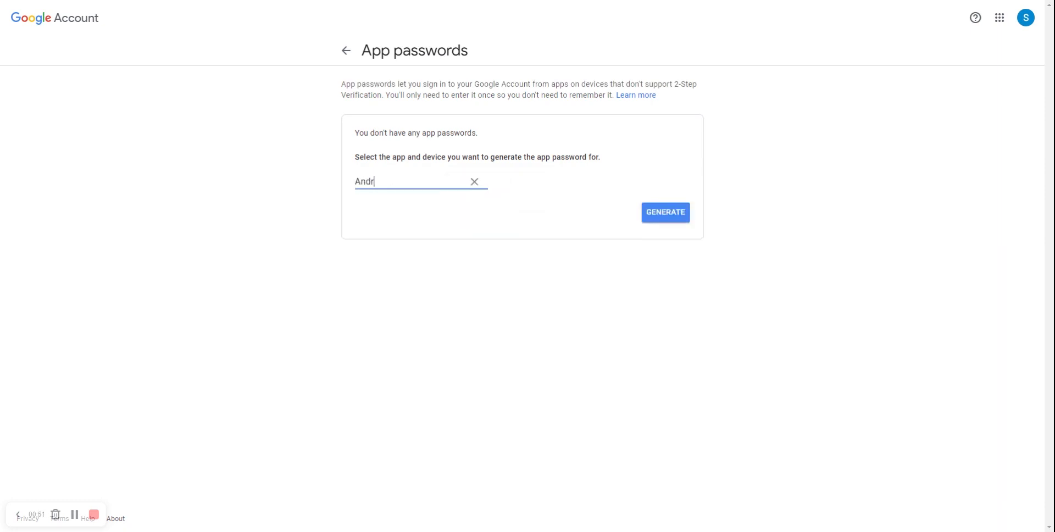
left_click(664, 211)
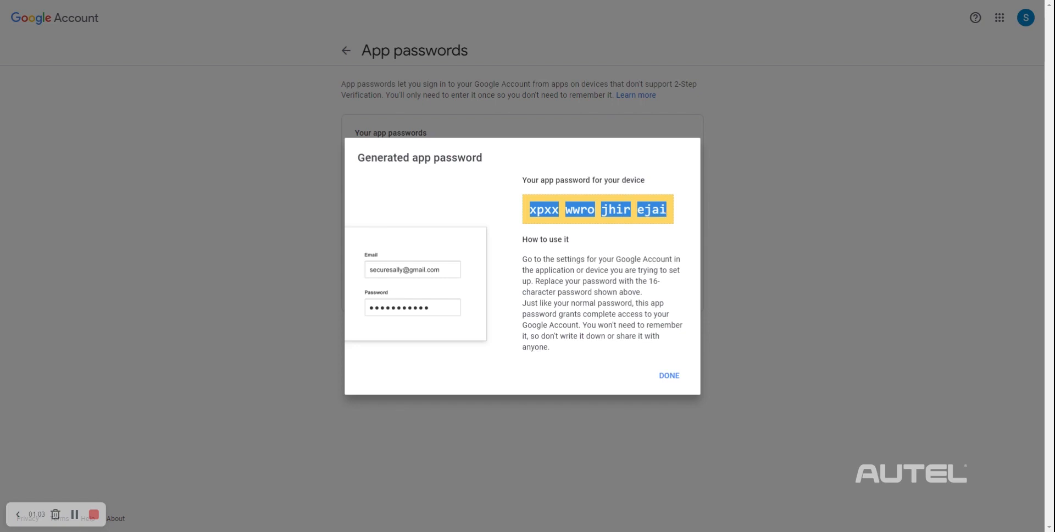
mouse_move(669, 375)
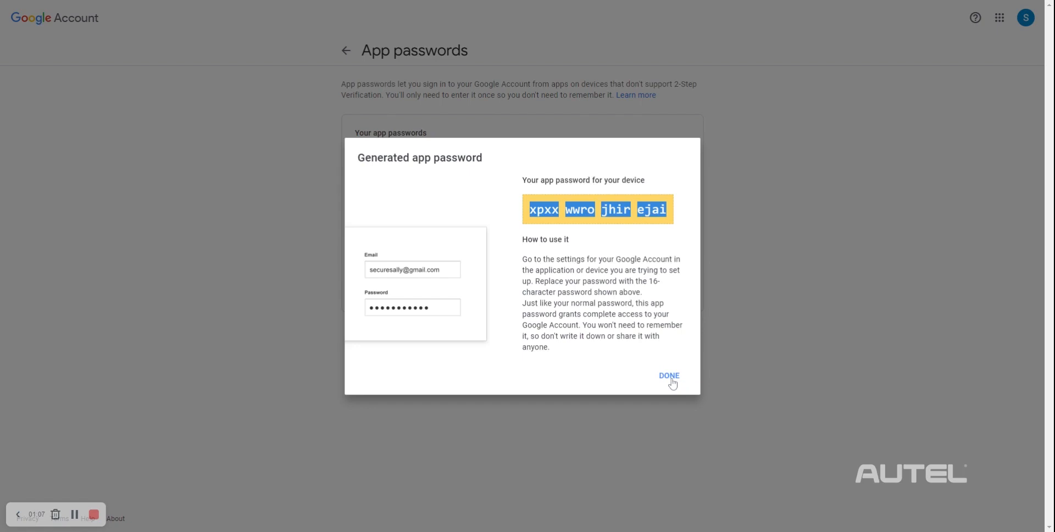
left_click(669, 375)
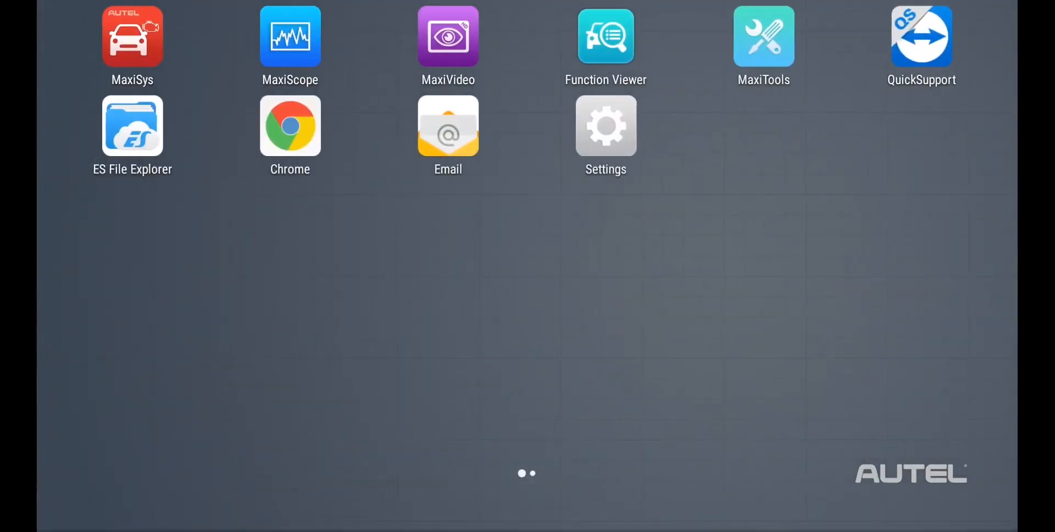
- Start adding the Gmail account in the tablet Email app using the app password
left_click(447, 125)
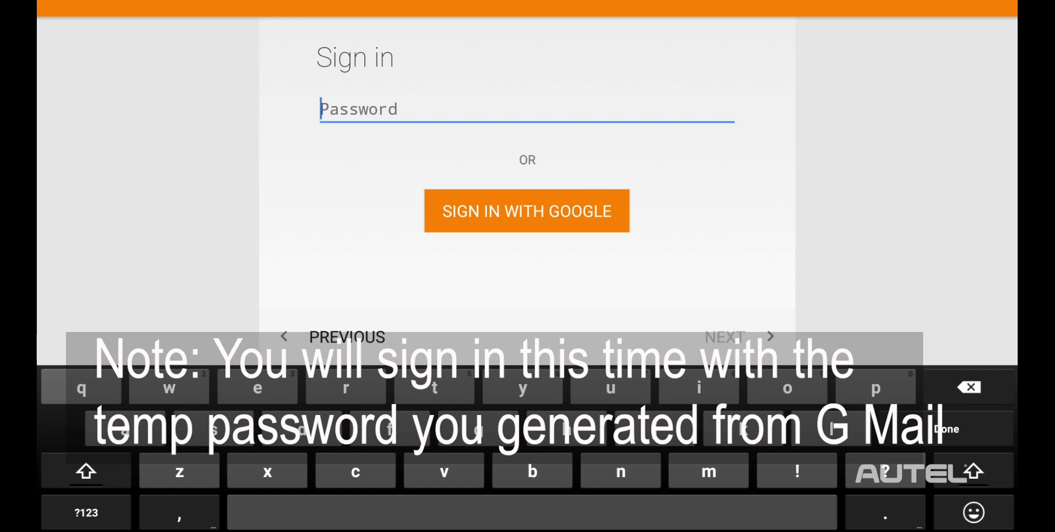
type("x")
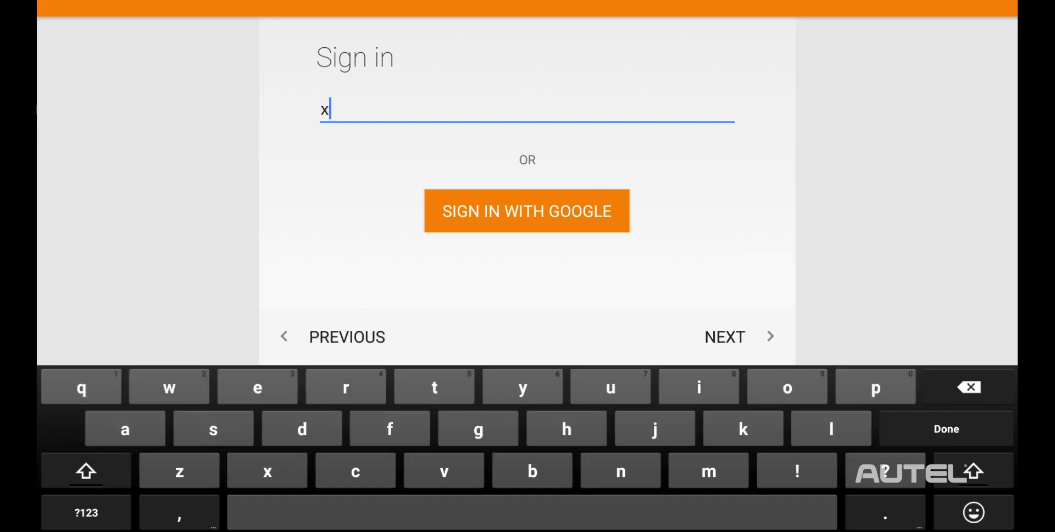
left_click(724, 336)
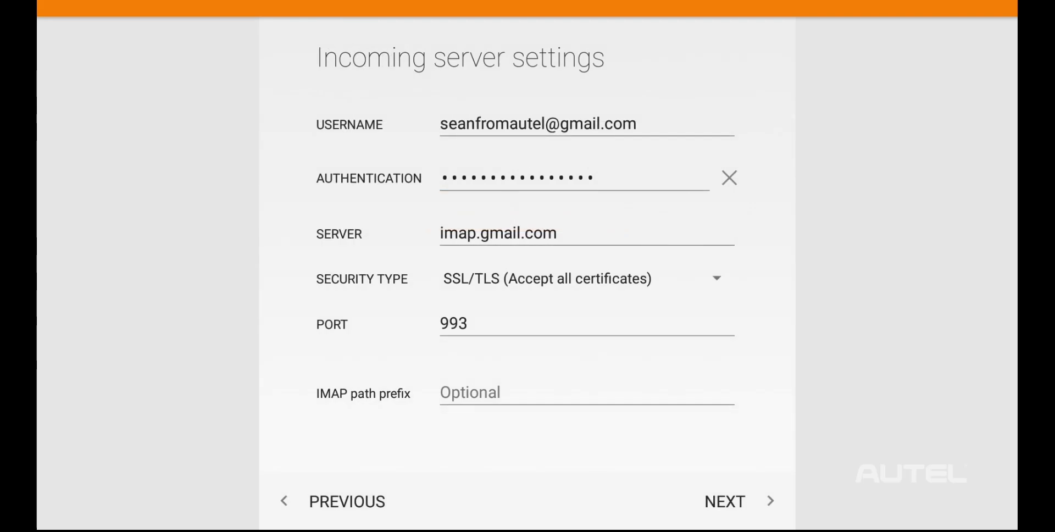
- Accept imap.gmail.com port 993 and set outgoing security to SSL/TLS (Accept all certificates)
left_click(724, 501)
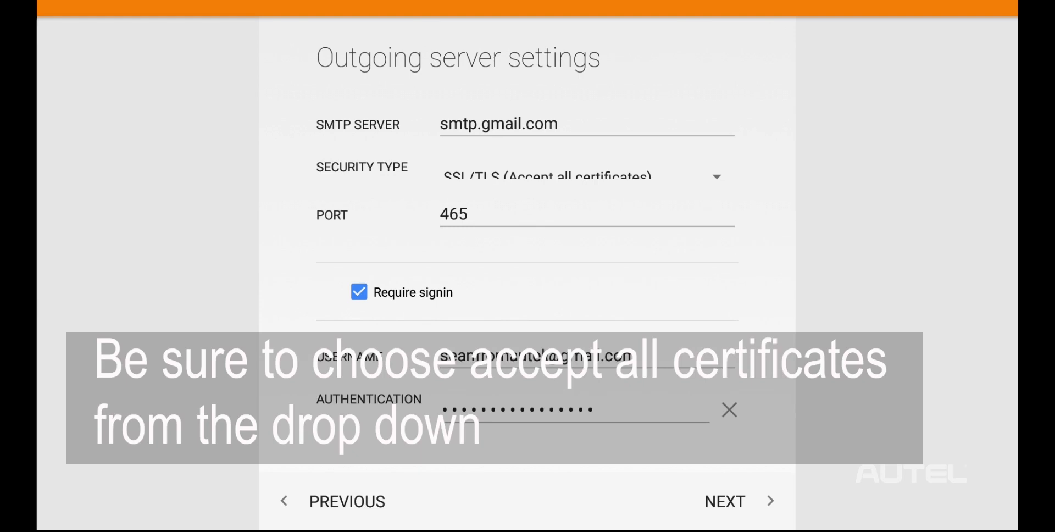
left_click(579, 177)
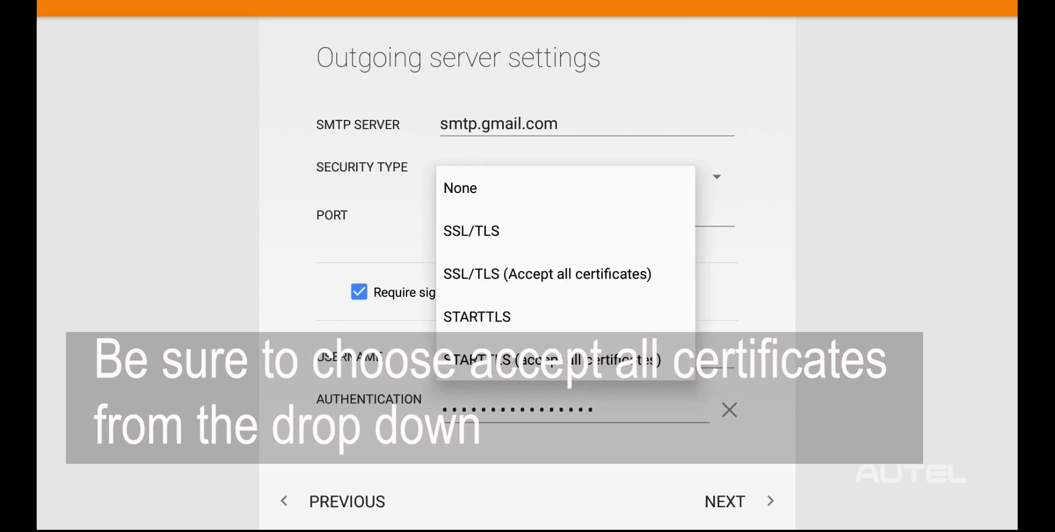
left_click(552, 360)
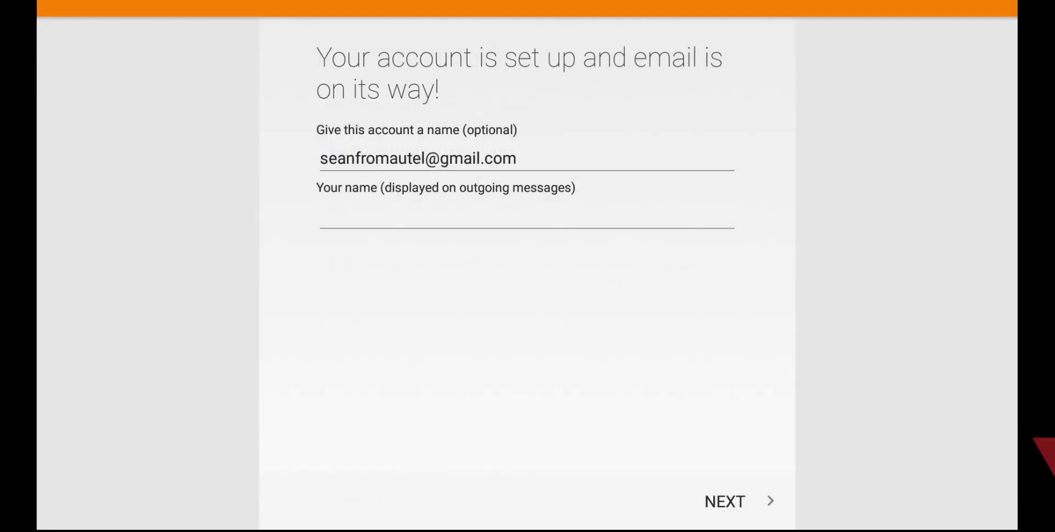
left_click(725, 502)
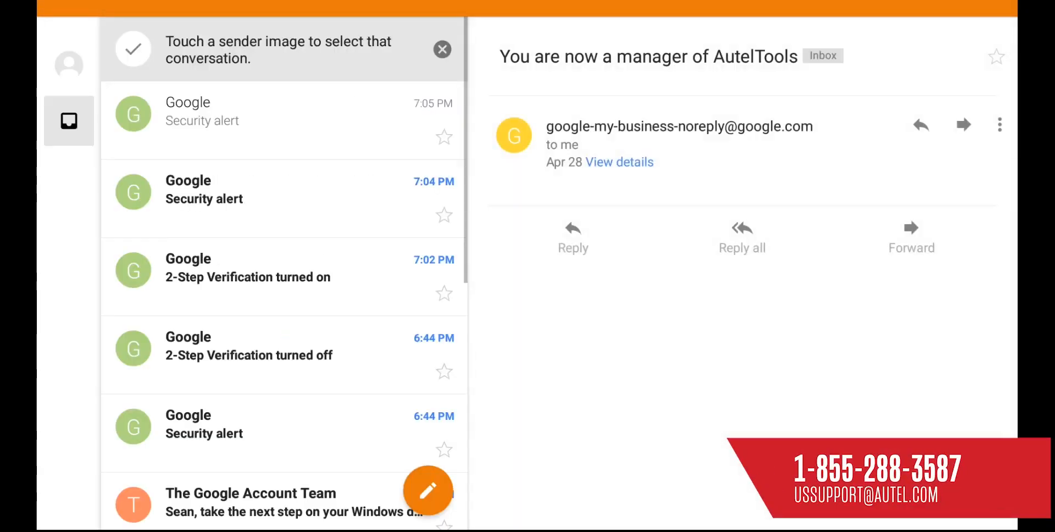